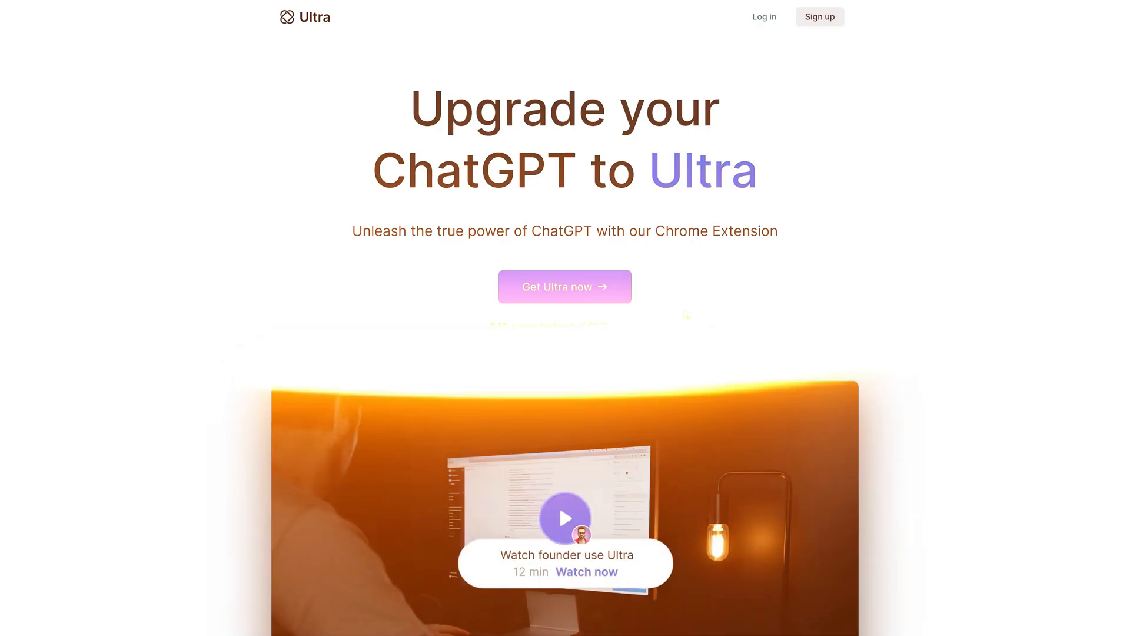
pyautogui.scroll(-3)
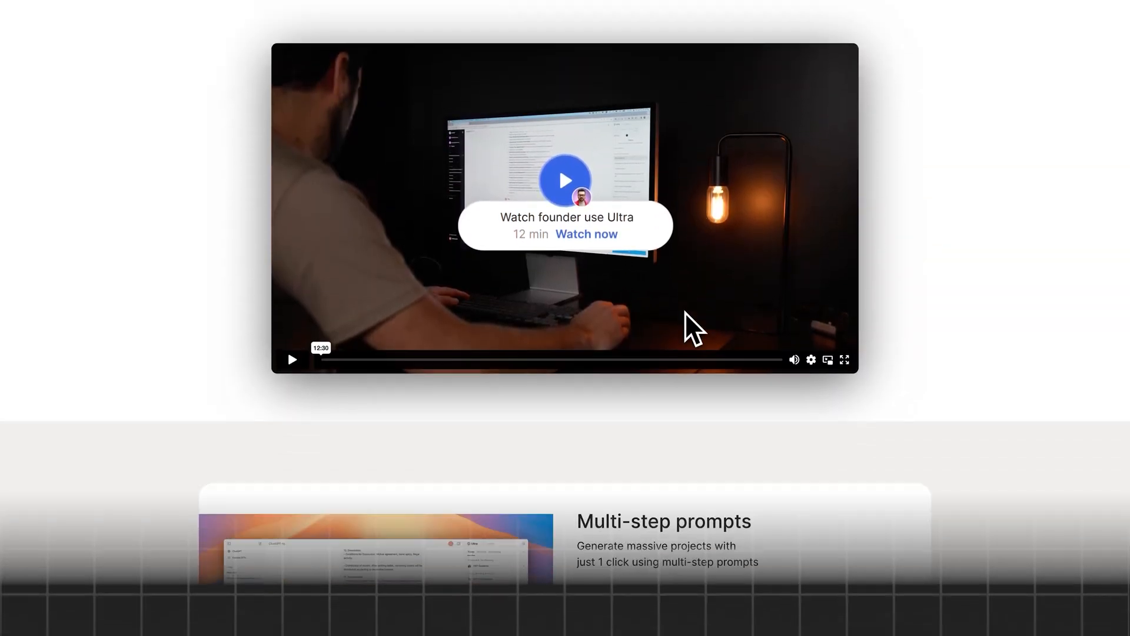
pyautogui.scroll(-3)
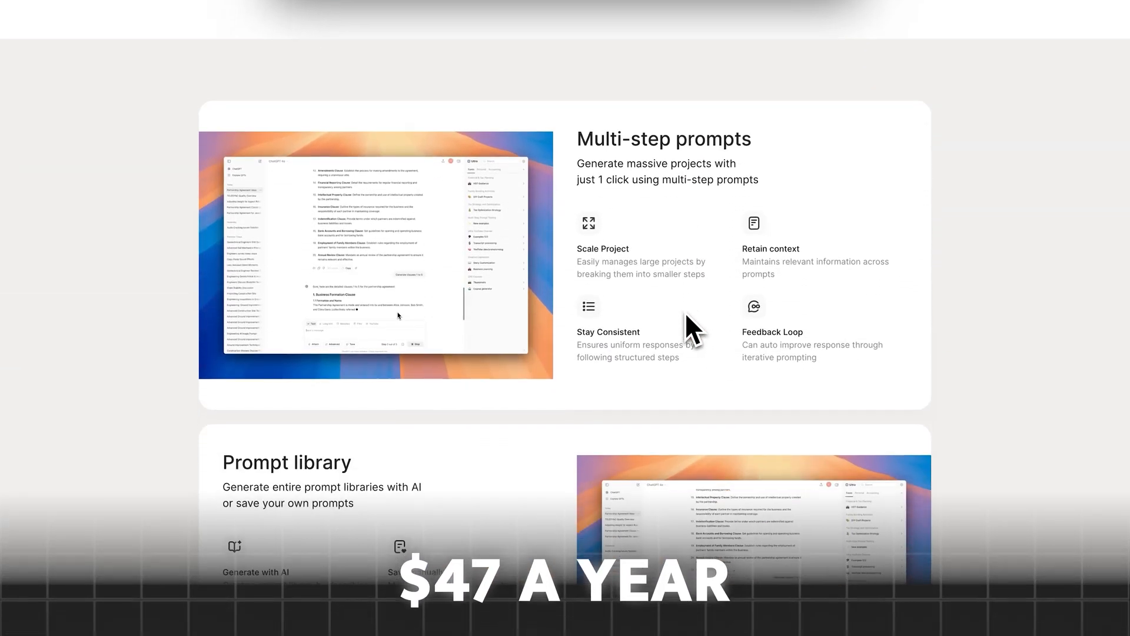
pyautogui.scroll(-3)
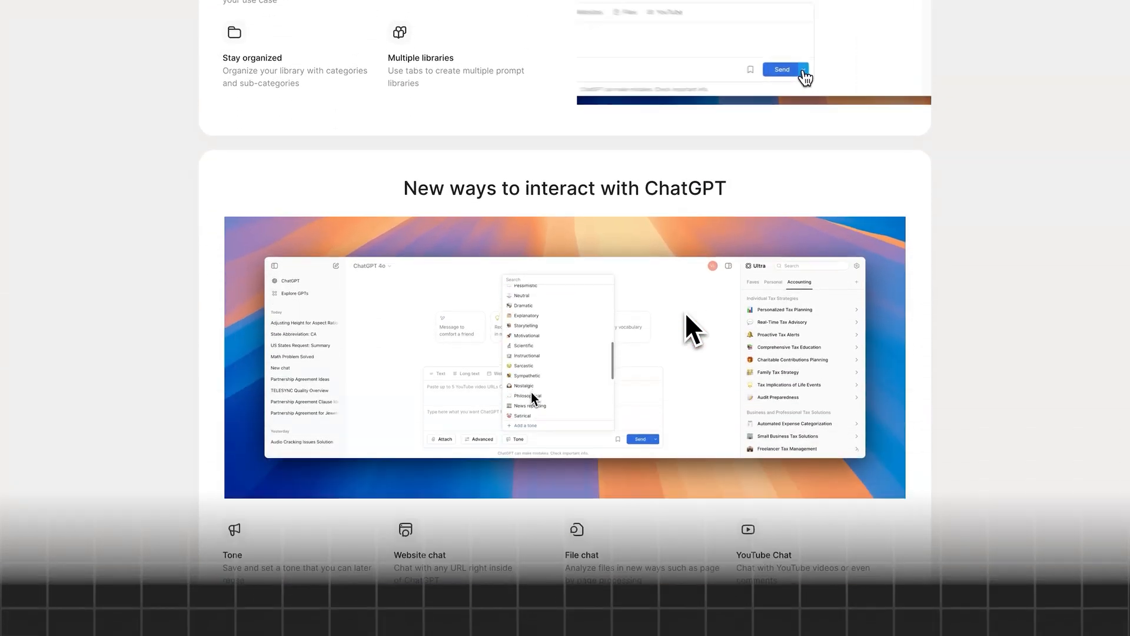
pyautogui.scroll(-3)
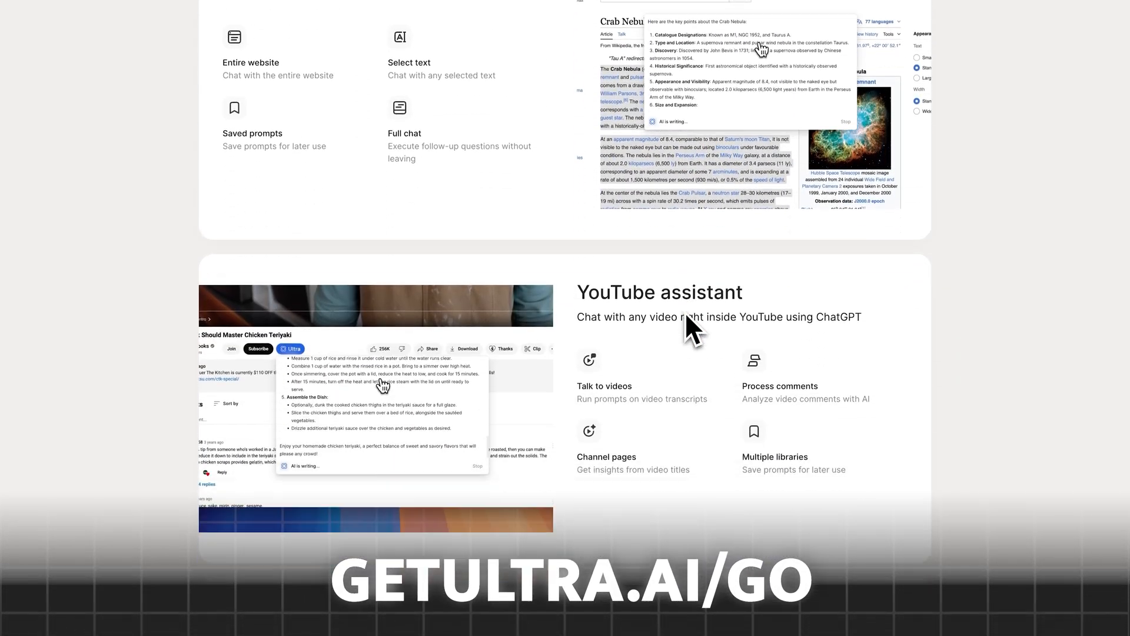
pyautogui.scroll(-3)
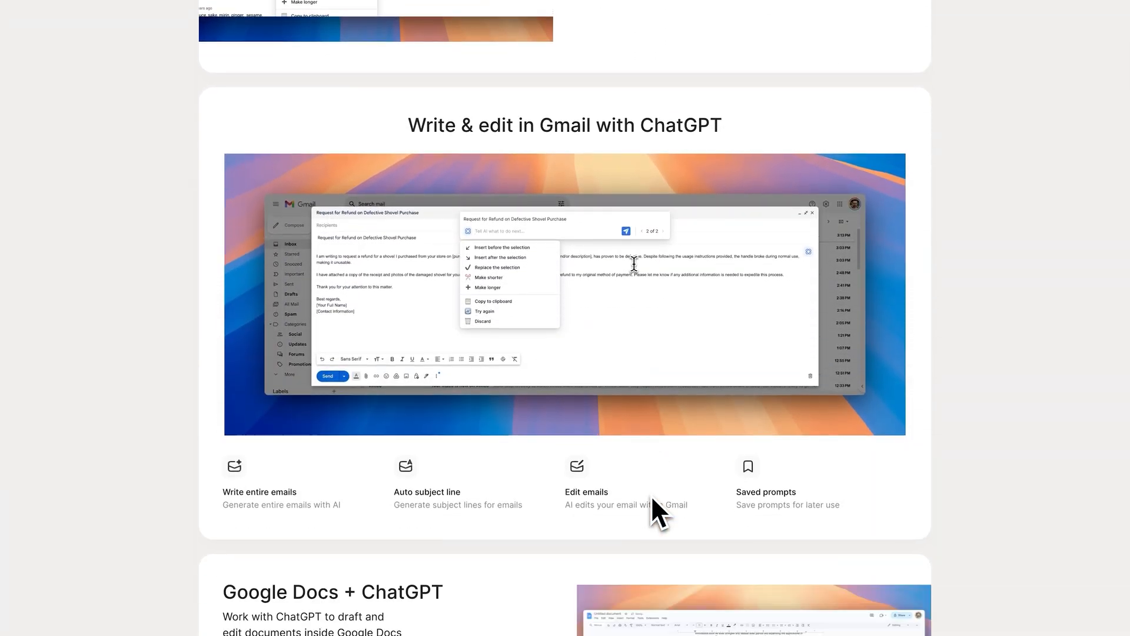
pyautogui.scroll(-3)
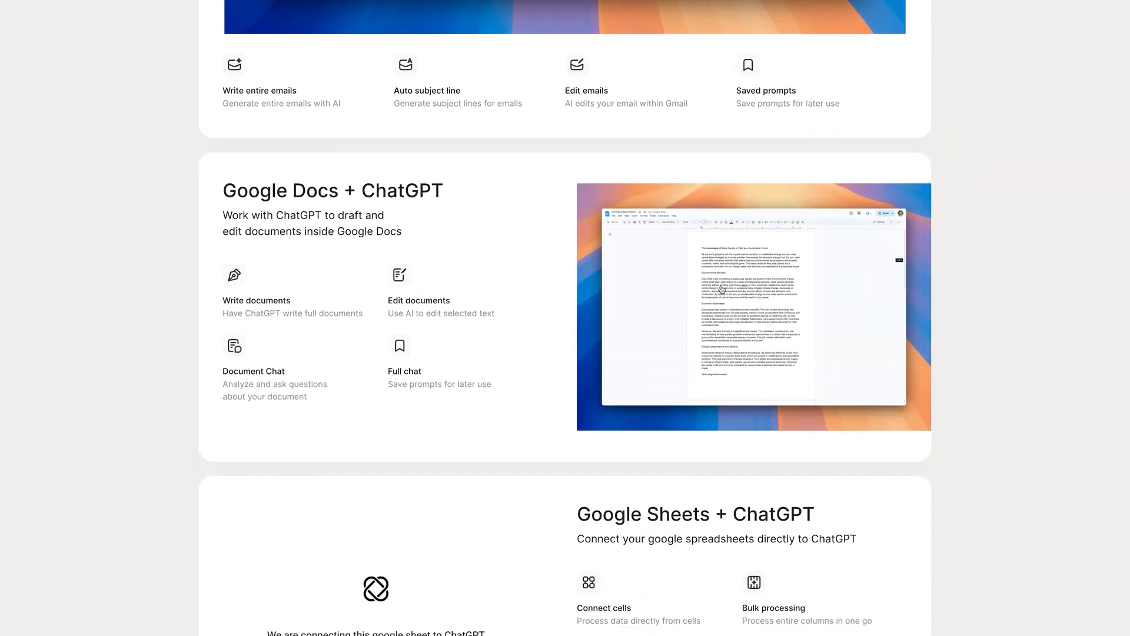